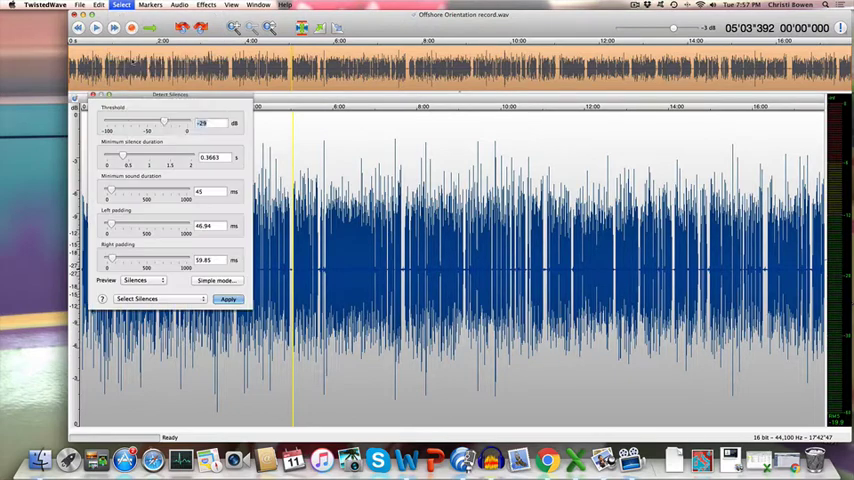
- Preview and then select all detected silences across the recording
click(228, 300)
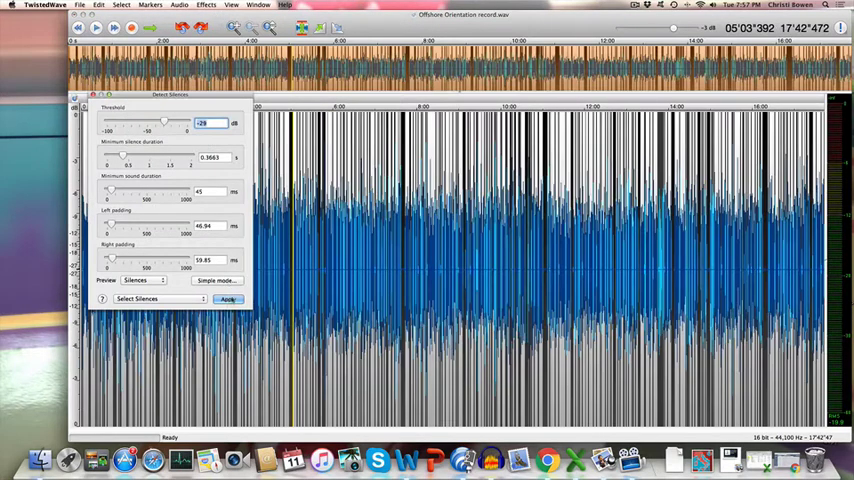
click(228, 300)
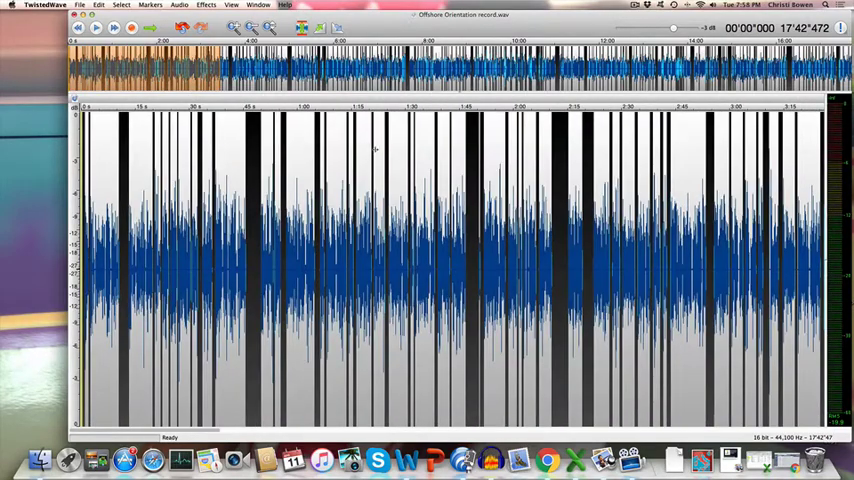
mouse_move(378, 150)
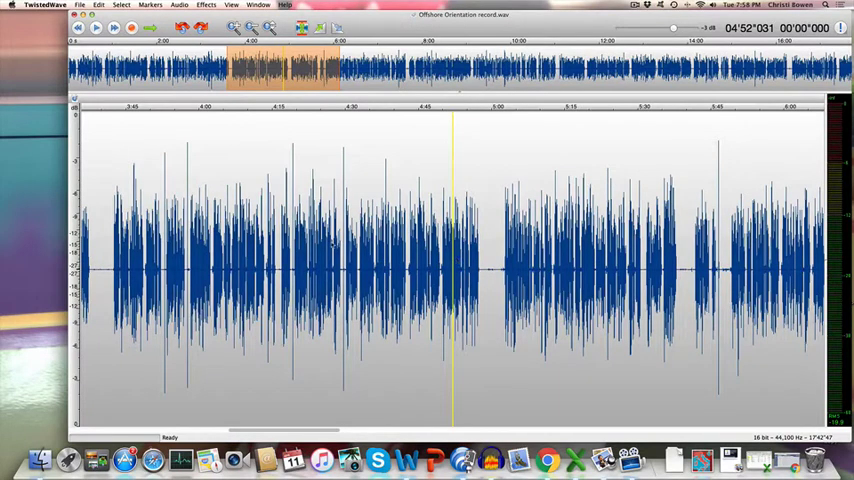
mouse_move(270, 160)
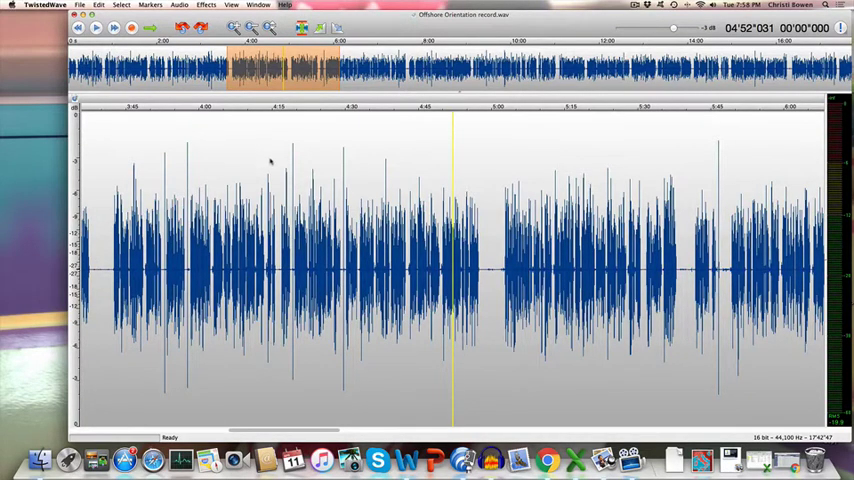
mouse_move(258, 156)
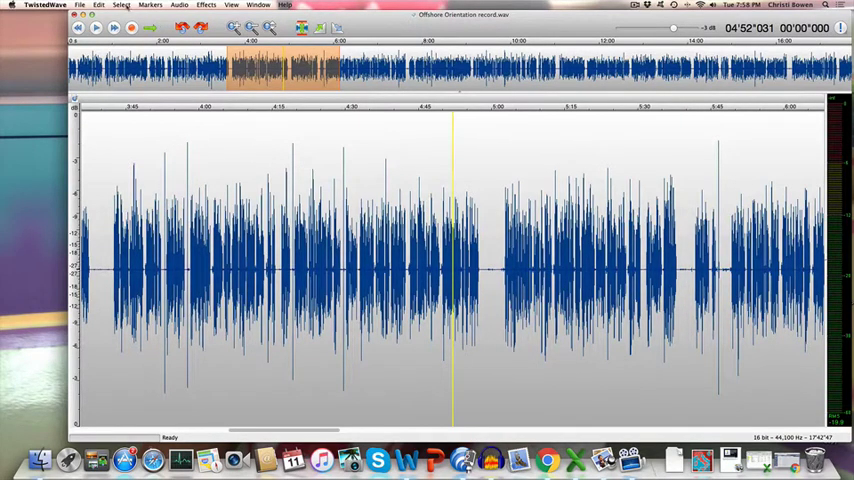
- Reopen Select Silences from the Select menu with Preview enabled
click(120, 4)
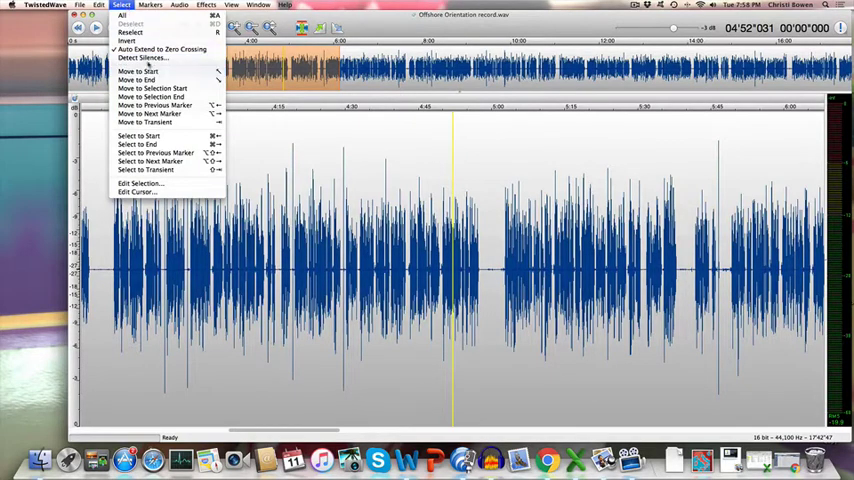
click(144, 56)
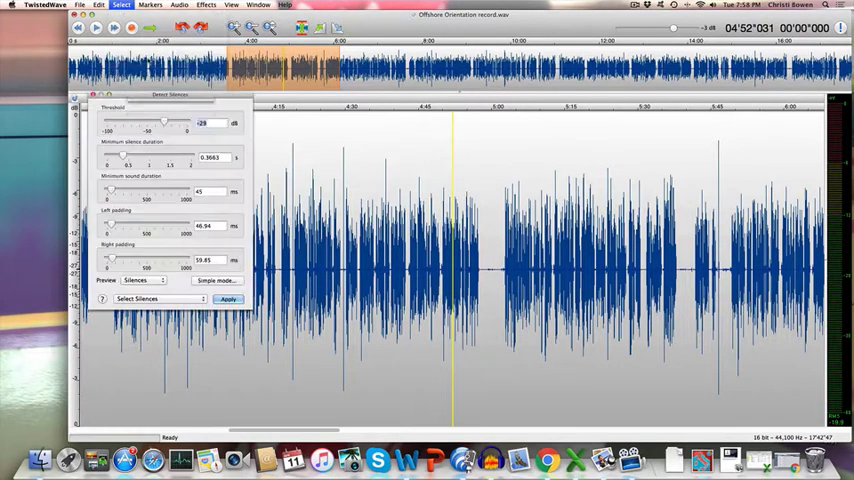
click(228, 300)
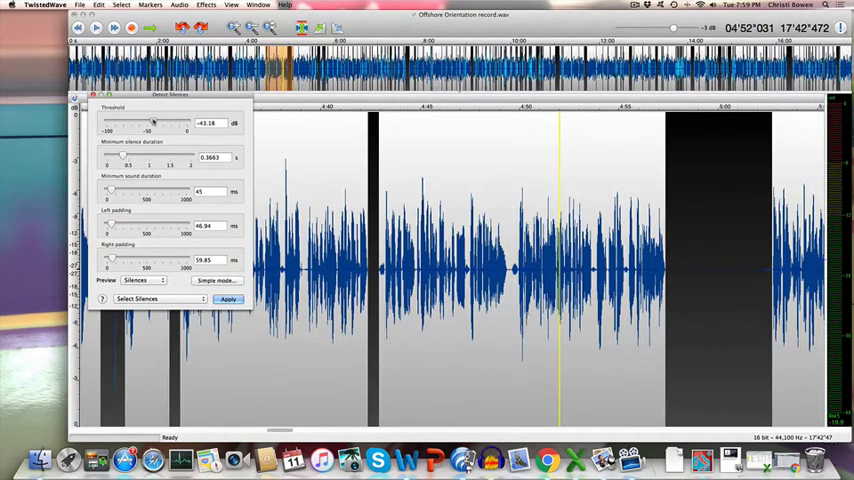
- Nudge the Threshold slider back and forth until previewed silences match the real pauses
drag(152, 122, 148, 122)
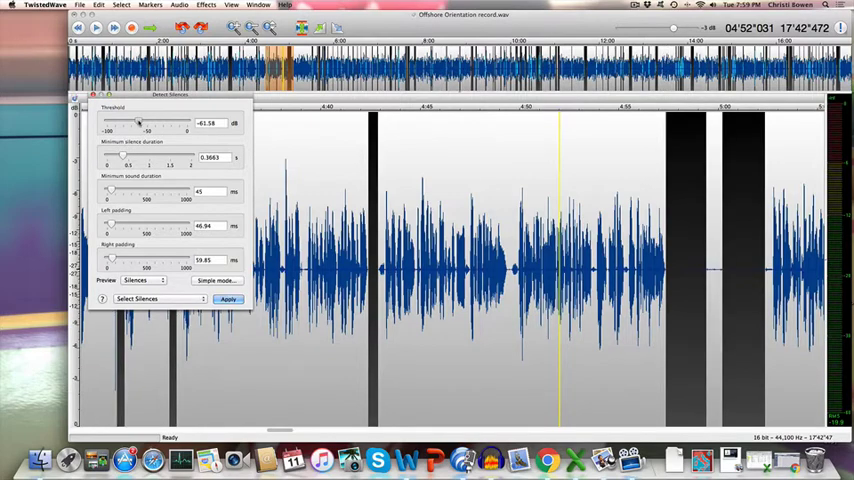
drag(138, 130, 132, 130)
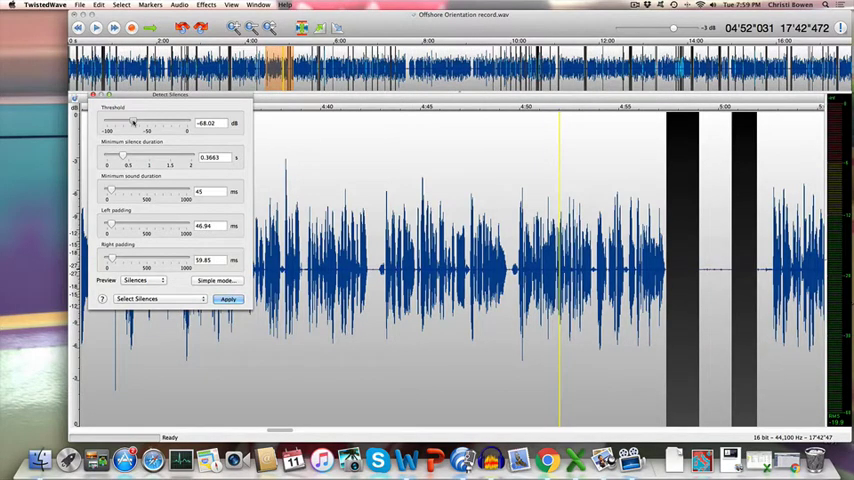
drag(130, 122, 166, 122)
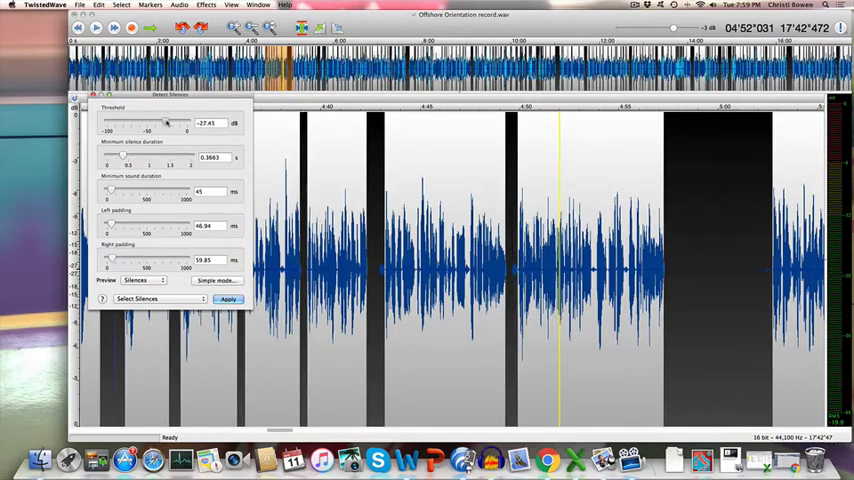
drag(168, 122, 178, 122)
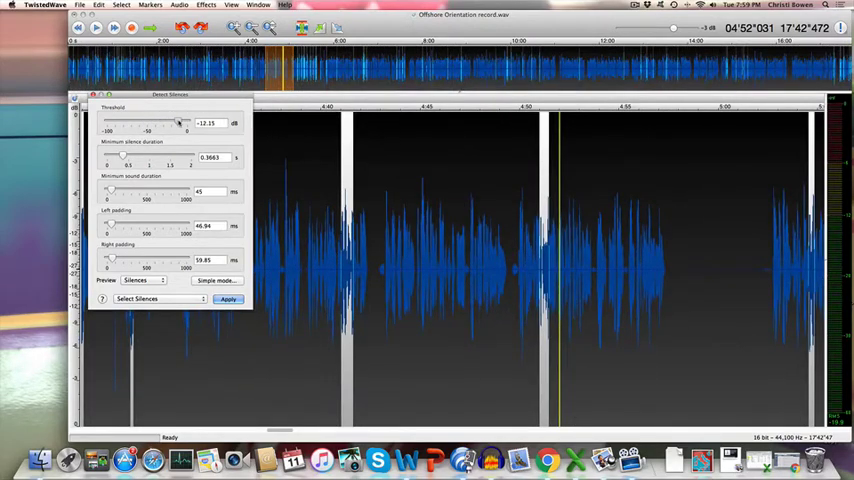
drag(178, 122, 172, 122)
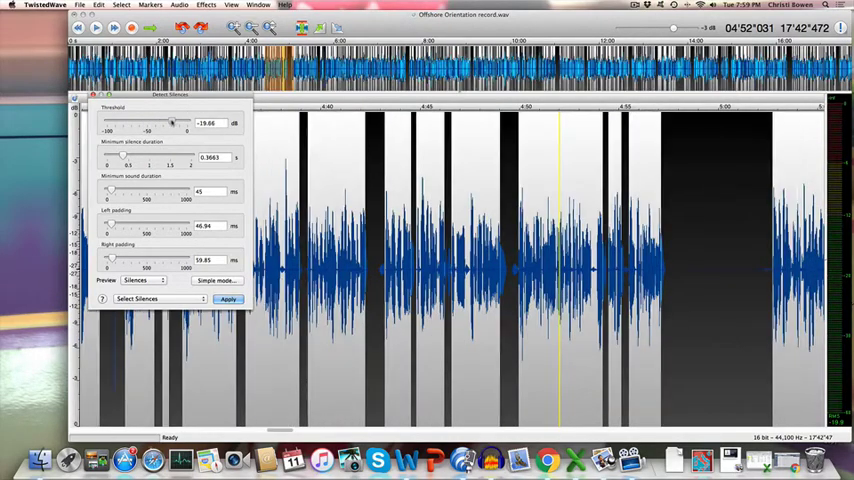
drag(172, 132, 166, 132)
text(-29)
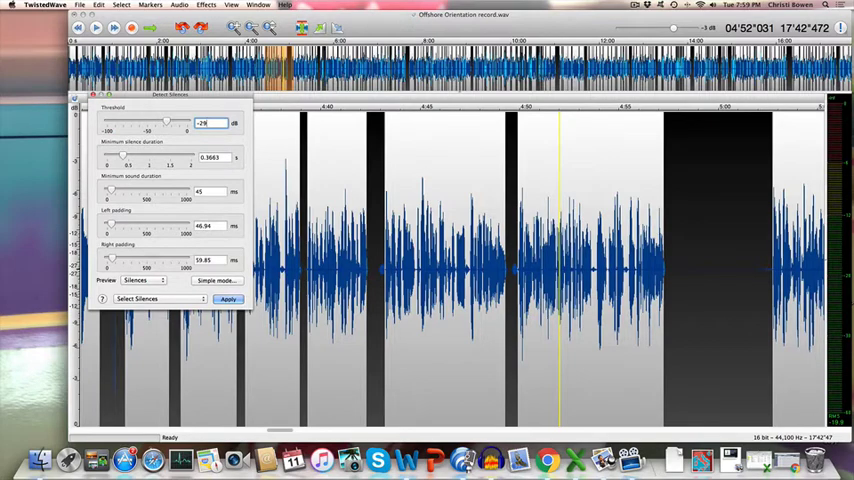
click(212, 156)
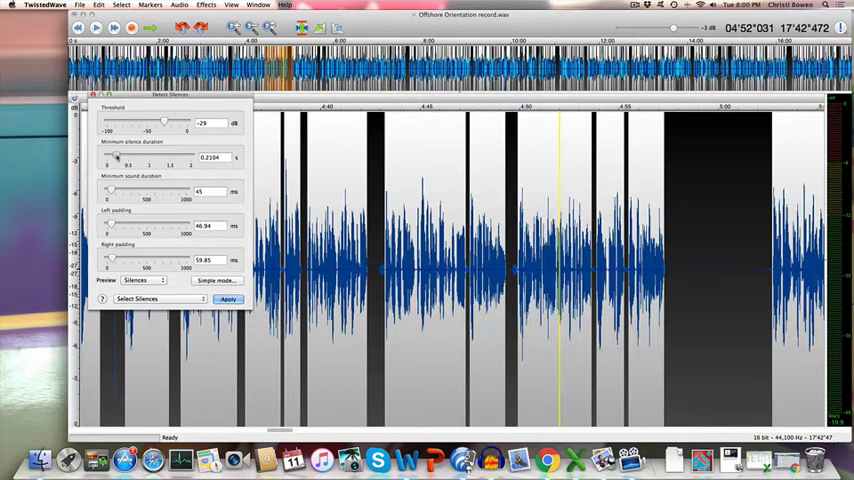
- Raise the Minimum silence duration slightly with its slider
drag(108, 164, 120, 164)
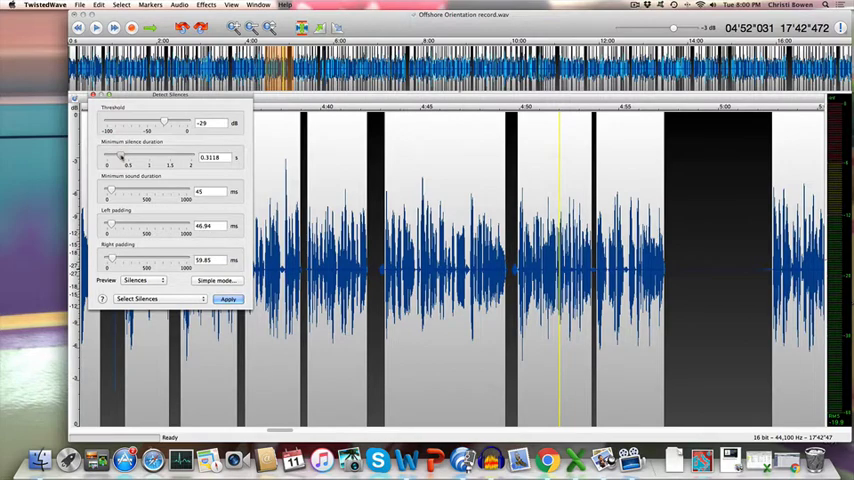
drag(128, 164, 132, 164)
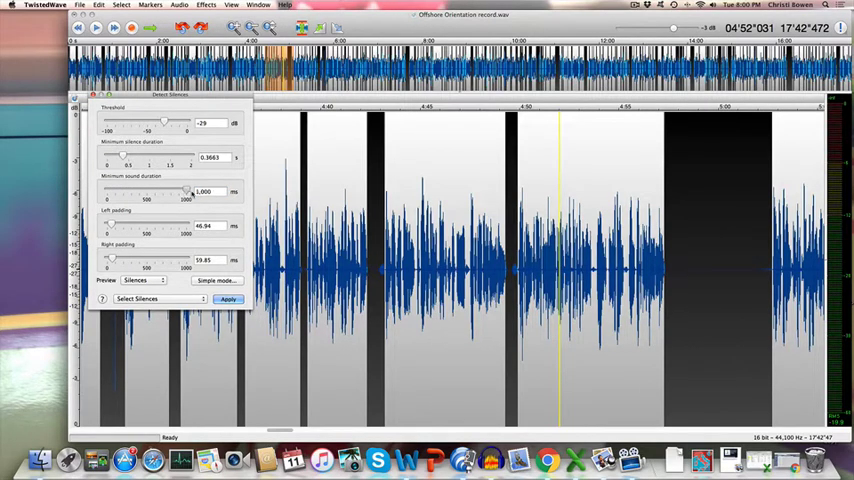
- Lower the Minimum sound duration slider, then enter 45 in its field
drag(188, 192, 144, 192)
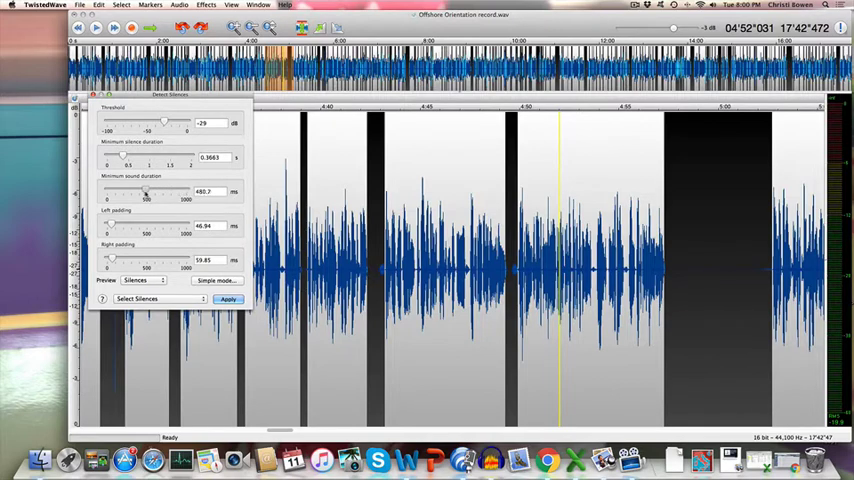
drag(144, 192, 108, 192)
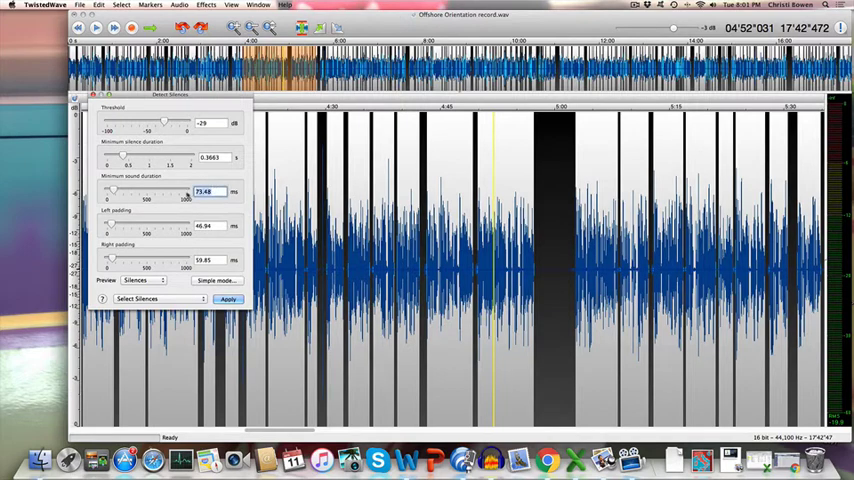
text(45)
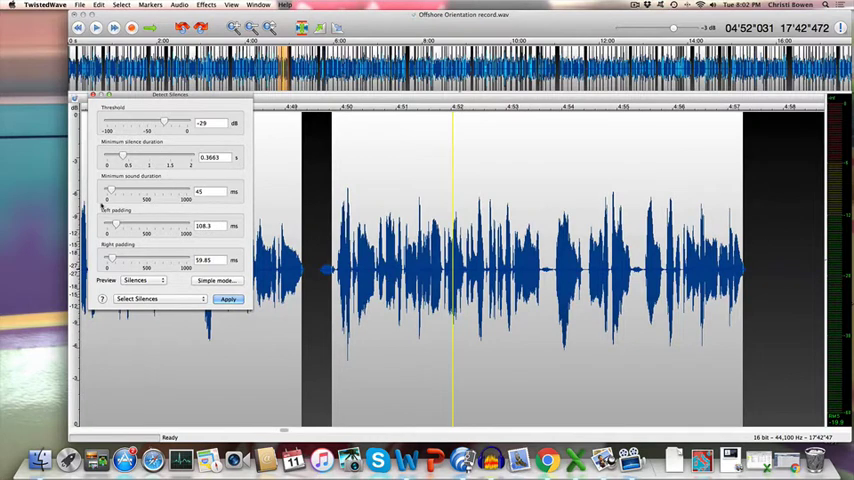
- Fine-tune the sound duration and padding sliders and set Right padding to 59
drag(118, 192, 110, 192)
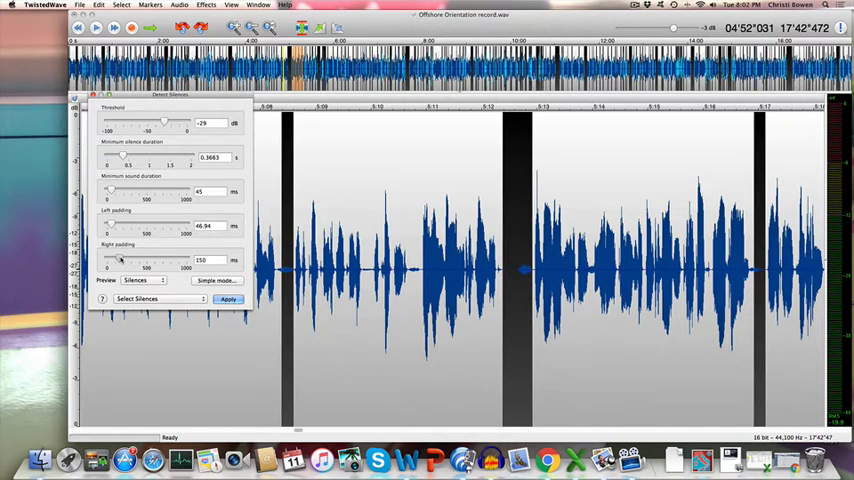
drag(118, 268, 112, 268)
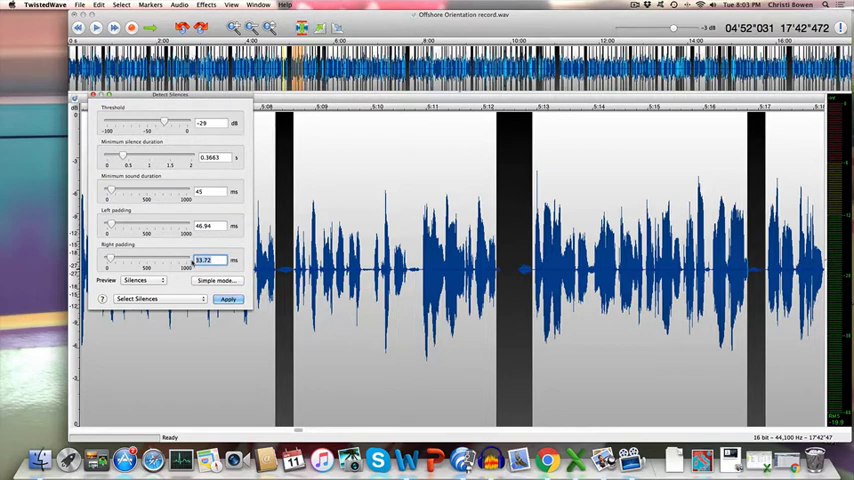
text(59.85)
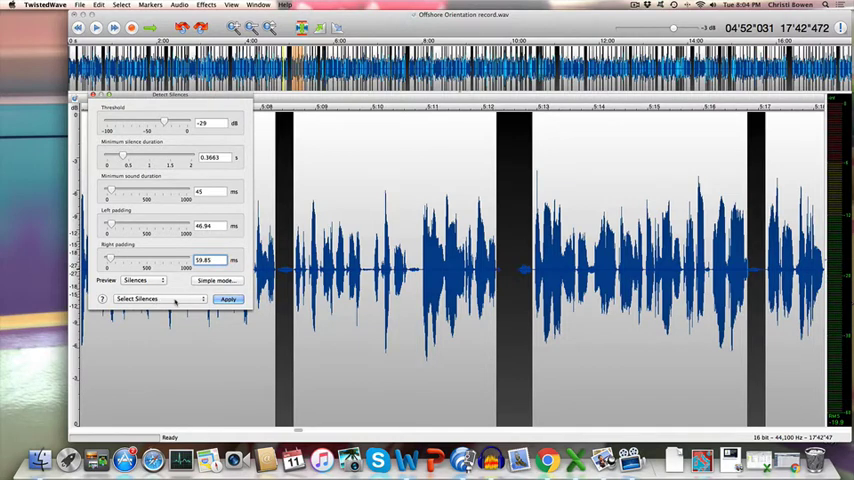
- Open the action pop-up for handling the detected silences
click(160, 300)
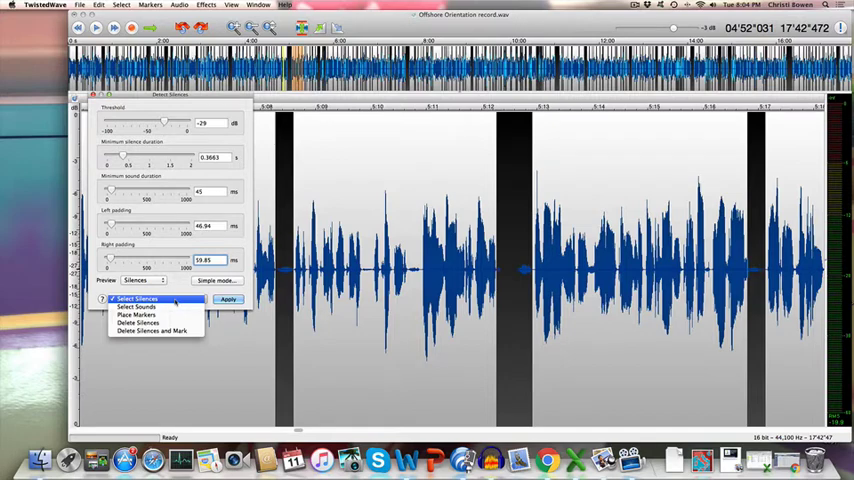
mouse_move(140, 324)
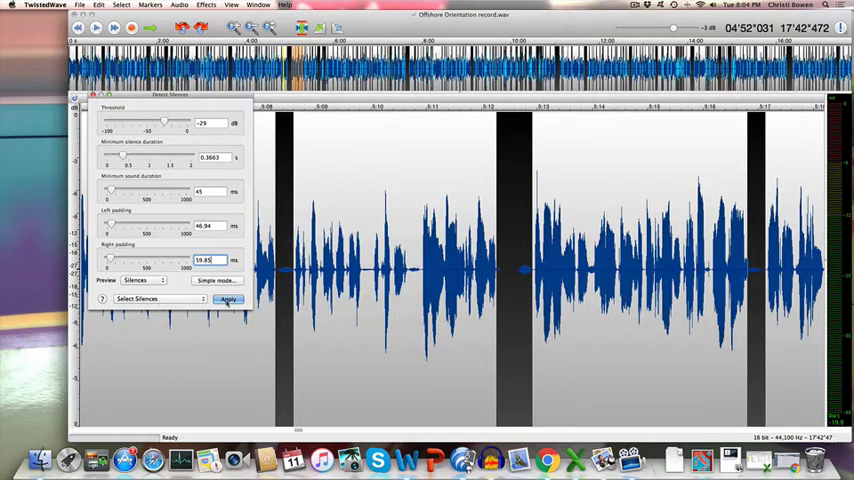
- Apply detection so every found silence becomes the current selection
click(228, 300)
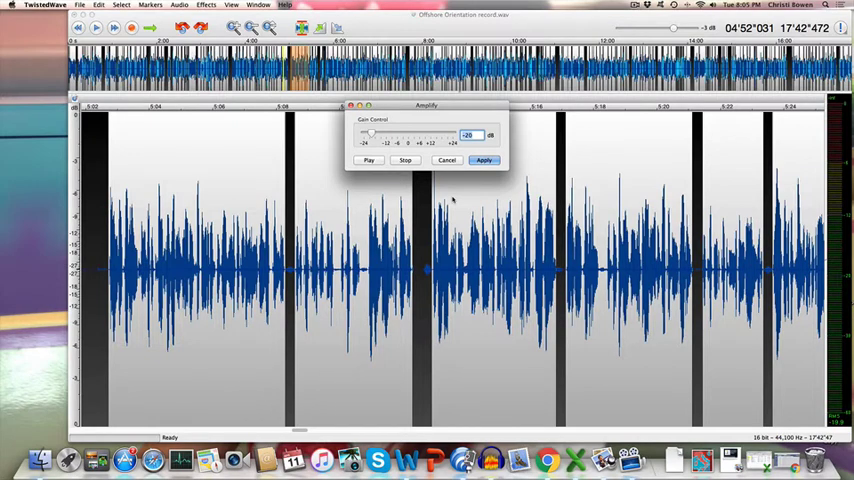
- Apply the -20 dB gain to the silences, then target a clipped word ending
click(482, 160)
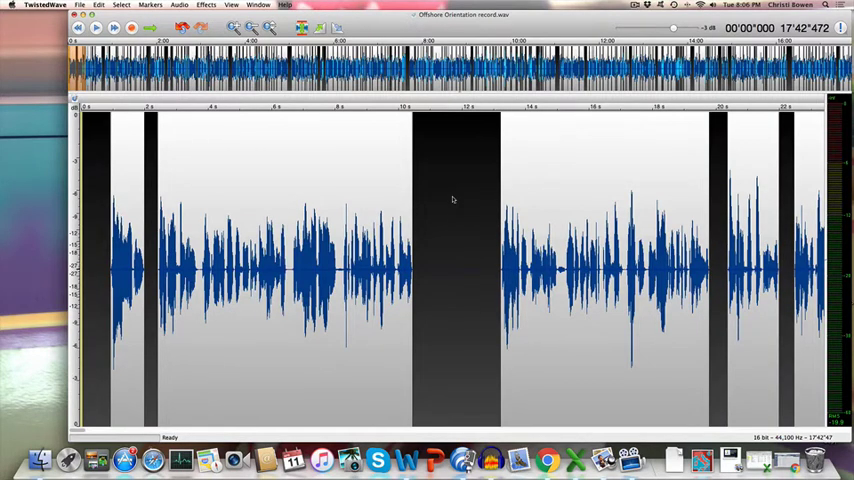
click(252, 28)
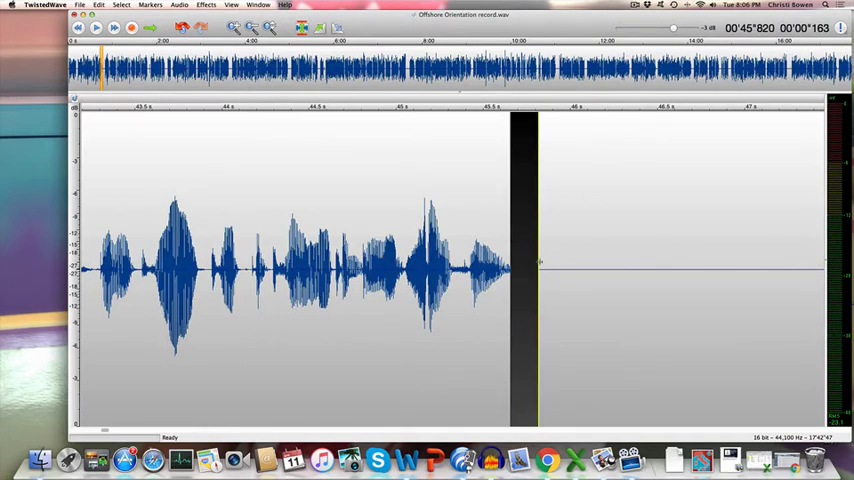
- Boost the cut-off word ending by 20 dB via Gain and cue playback to review it
click(206, 4)
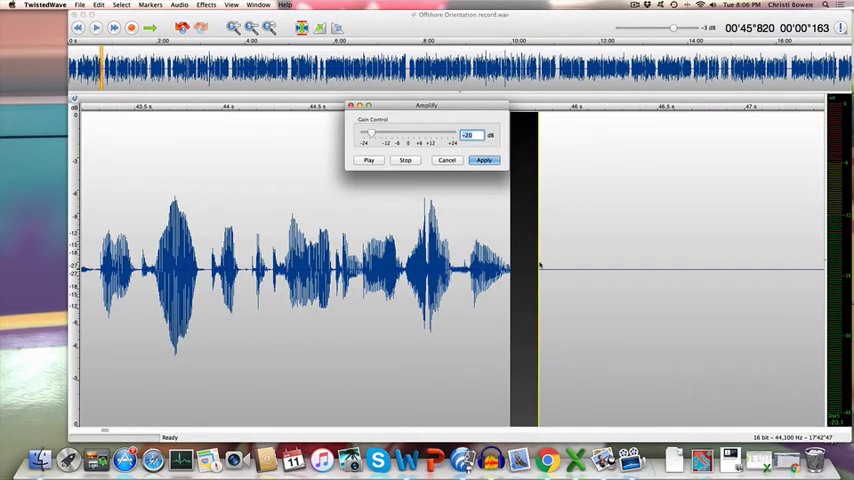
text(20)
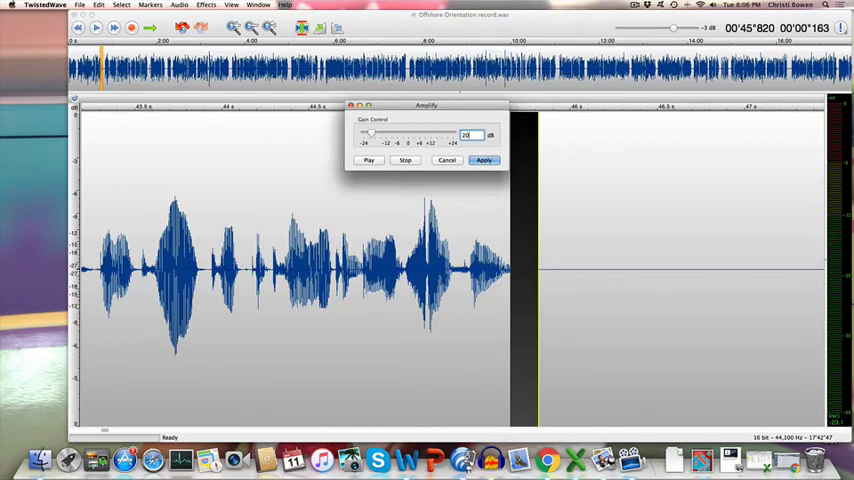
click(484, 160)
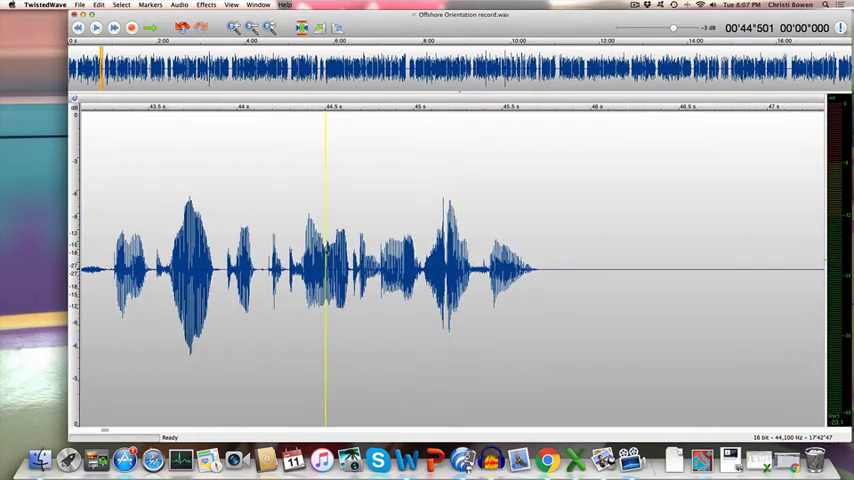
click(112, 28)
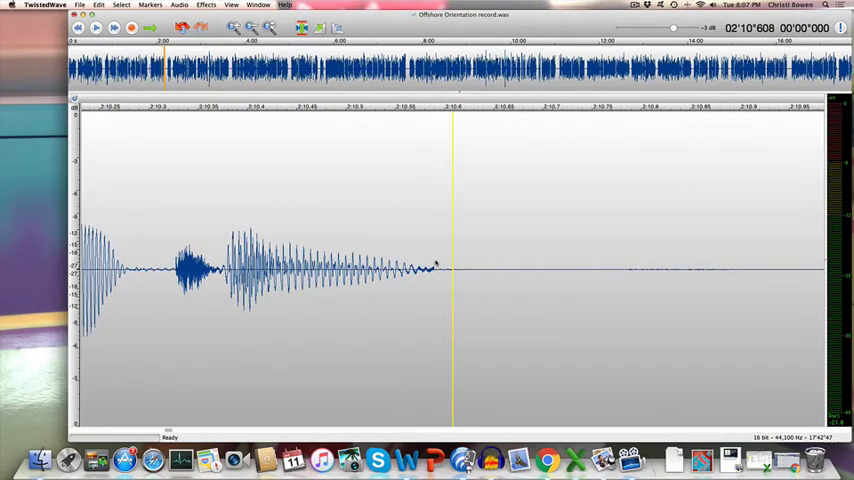
- Select the clipped tail near 2:10 and boost it with Gain +20 dB
drag(436, 270, 504, 270)
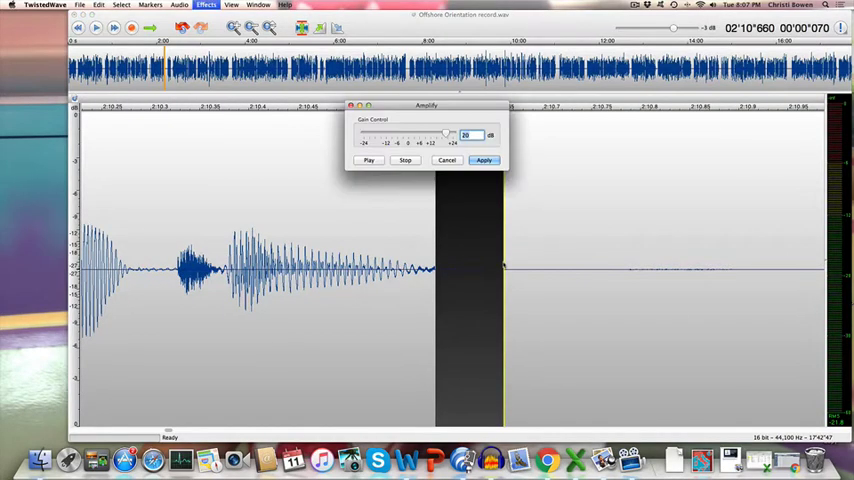
click(484, 160)
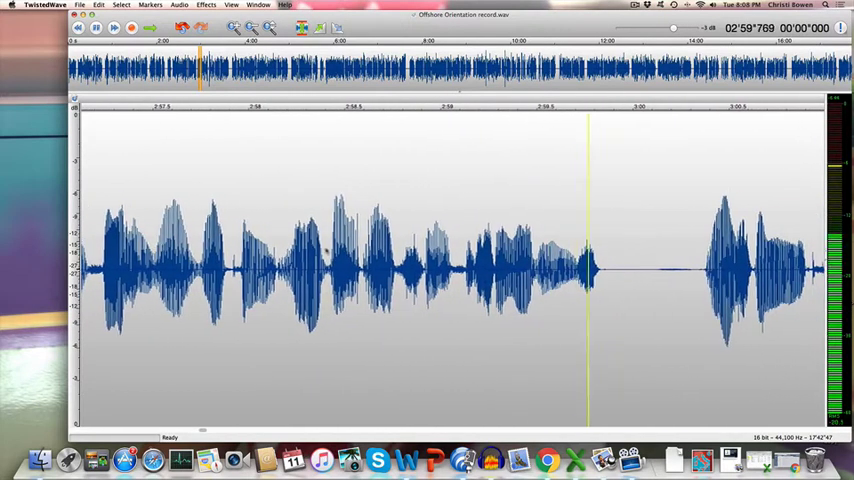
- Select the clipped ending near 4:35 and apply a +20 dB Gain to it
click(96, 28)
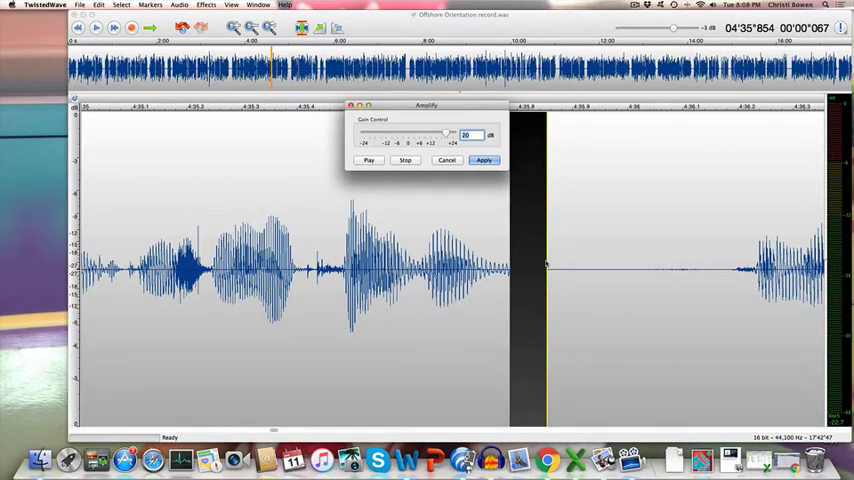
click(482, 160)
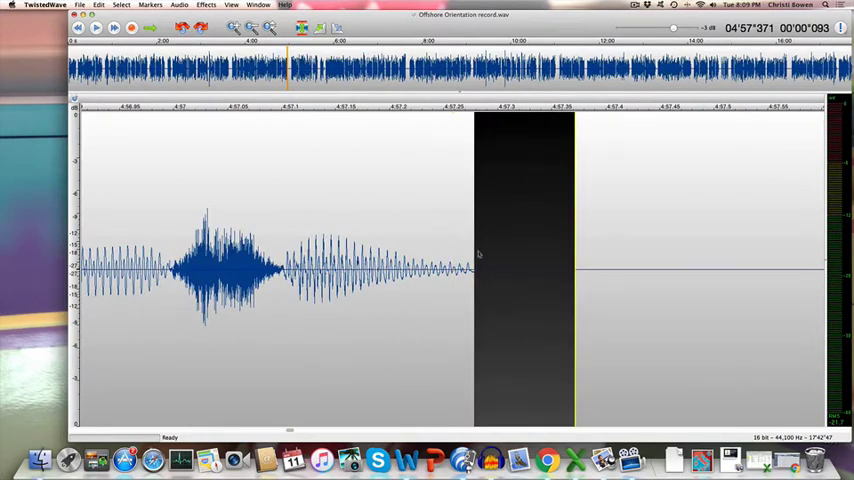
- Amplify two consecutive silent gaps by -20 dB each
click(204, 4)
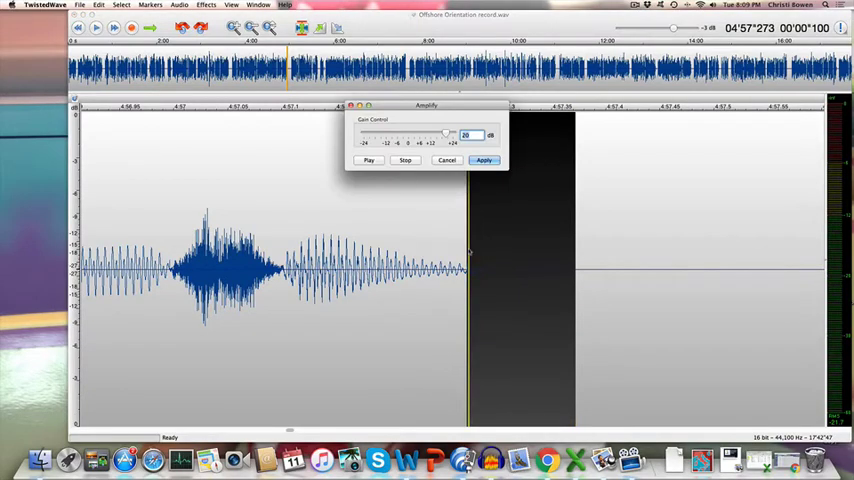
click(484, 160)
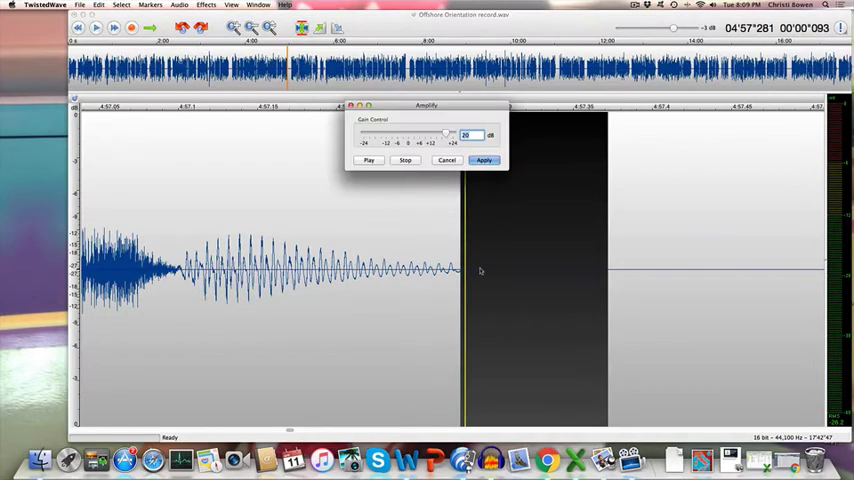
click(484, 160)
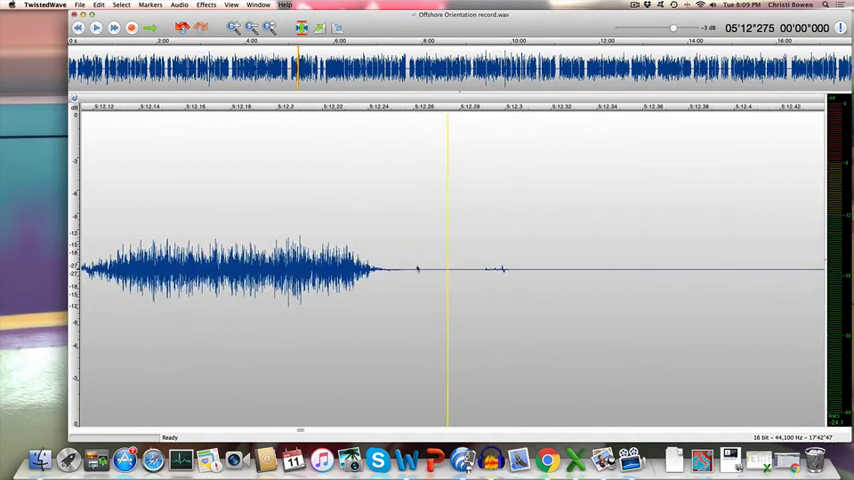
- Select the silent stretch following the 5:12 speech burst for the next reduction
drag(400, 268, 560, 268)
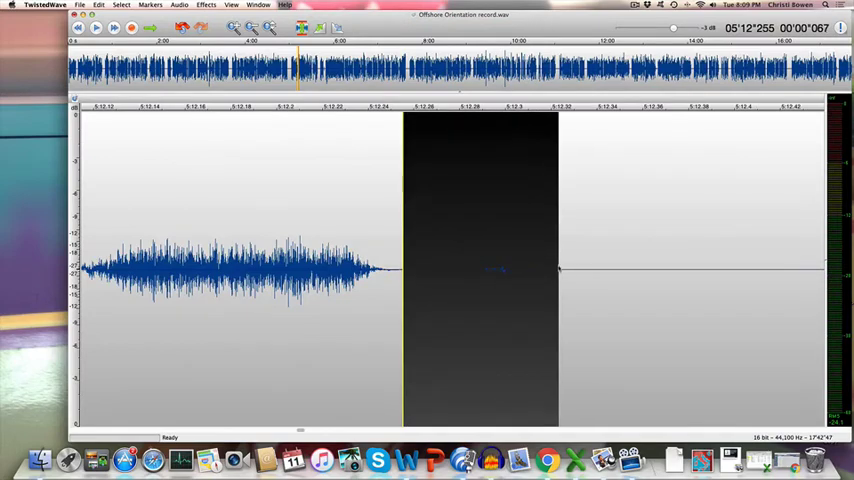